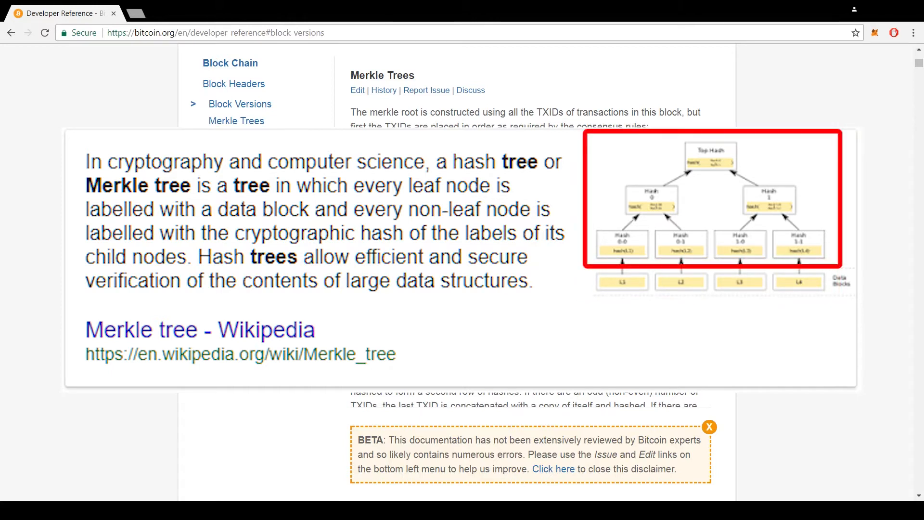
# Scroll through Merkle Trees to the Example Merkle Tree Construction diagram and byte-order note
pyautogui.click(622, 281)
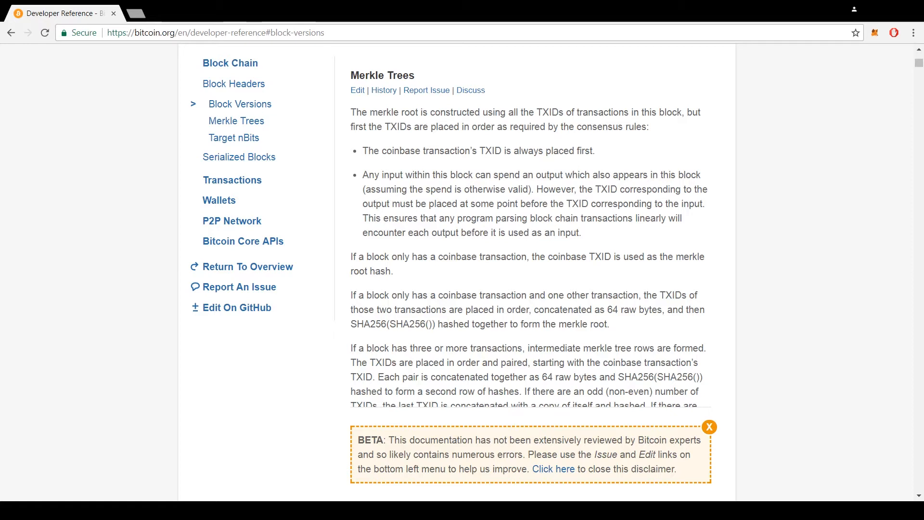
pyautogui.scroll(-3)
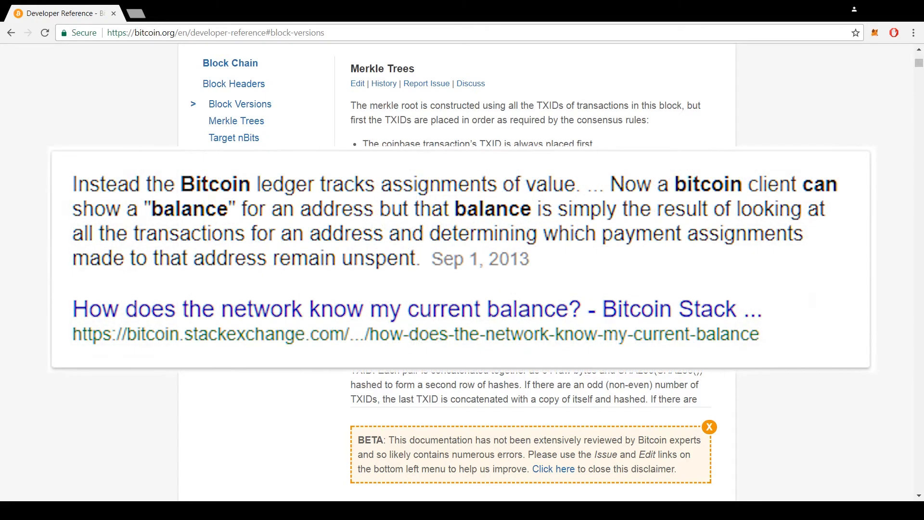
pyautogui.moveTo(455, 209); pyautogui.dragTo(413, 258)
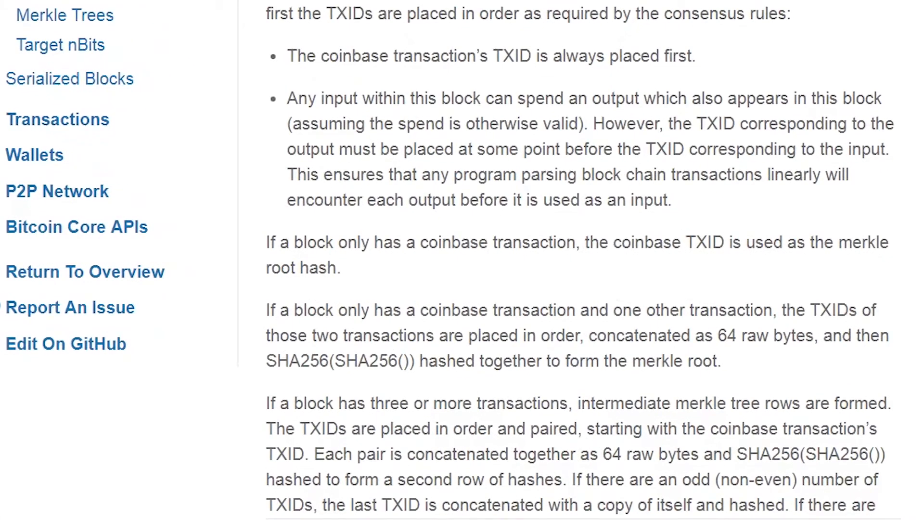
pyautogui.moveTo(287, 98); pyautogui.dragTo(586, 123)
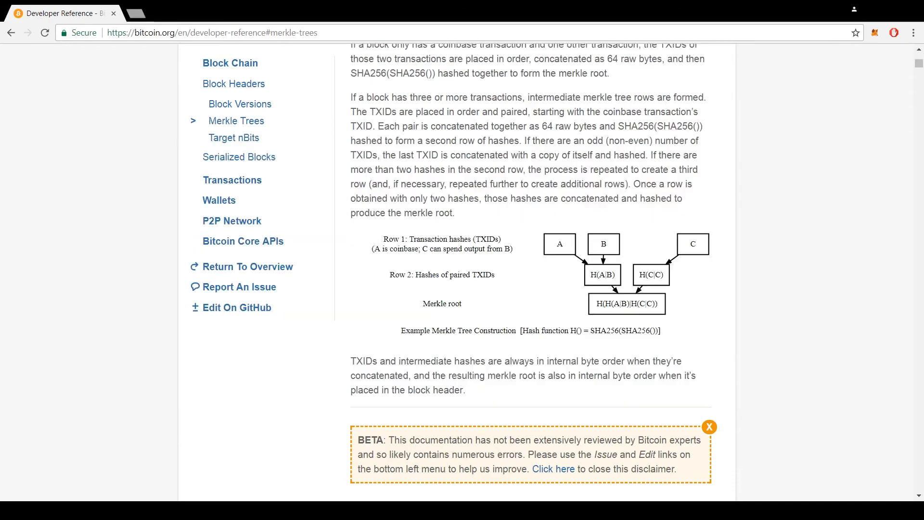
# Select the sentence saying TXIDs and intermediate hashes are always in internal byte order
pyautogui.click(602, 274)
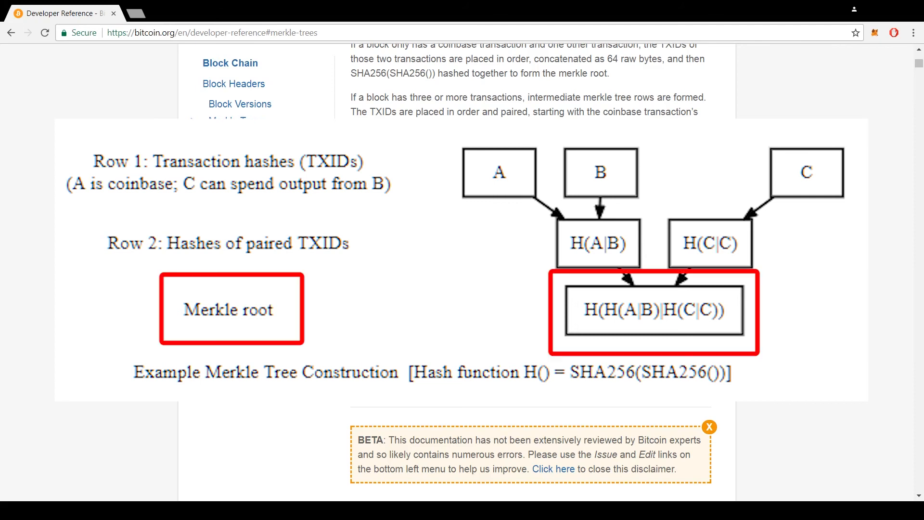
pyautogui.scroll(-3)
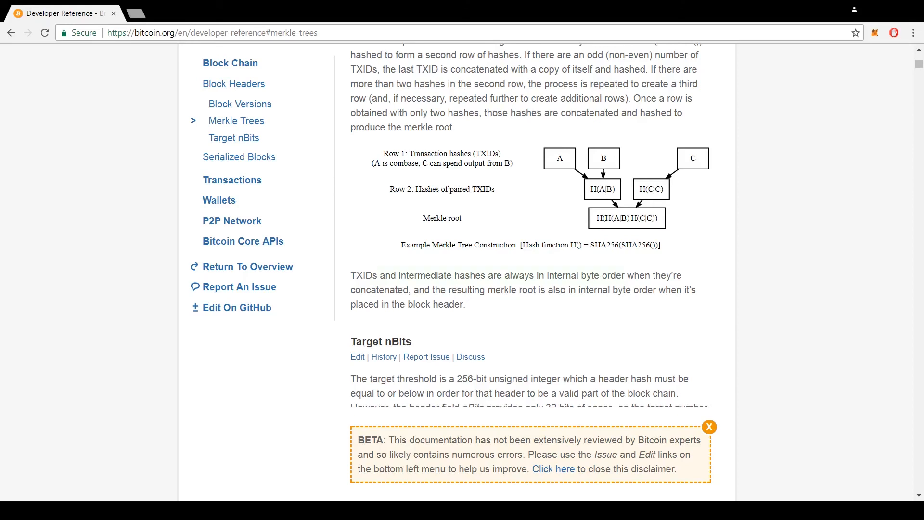
pyautogui.moveTo(350, 275); pyautogui.dragTo(625, 275)
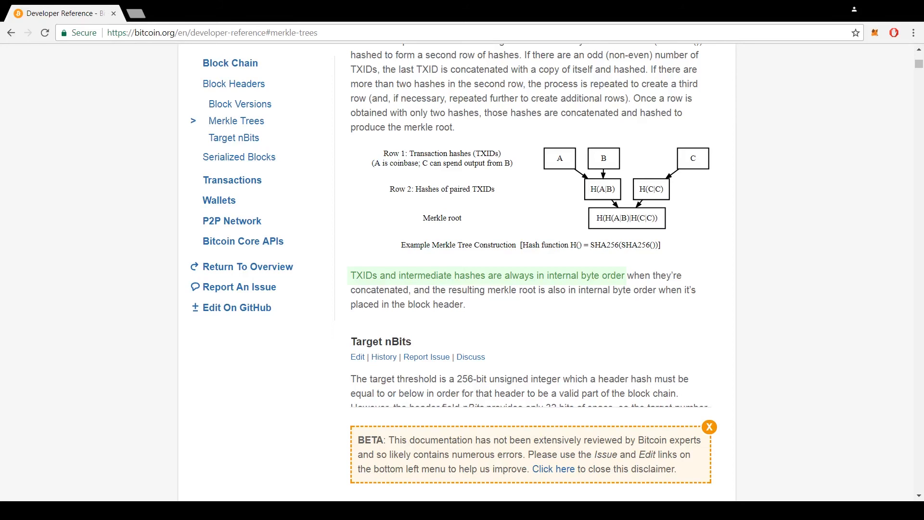